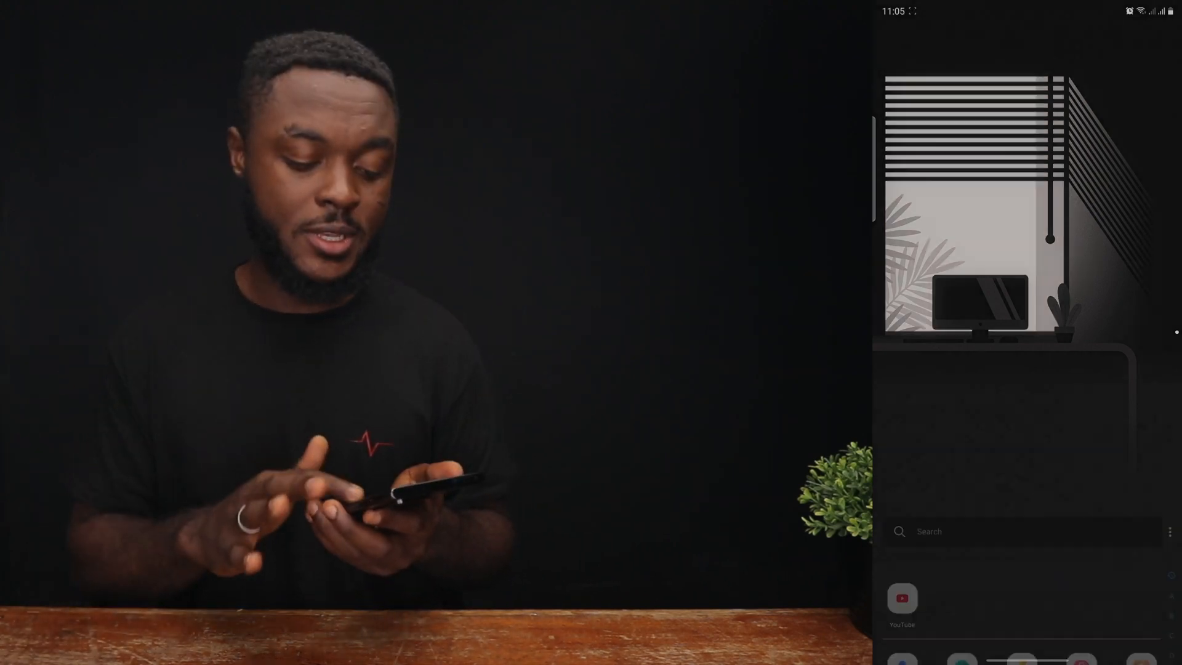
# - Swipe up to reveal the full app drawer and an app's quick actions
pyautogui.scroll(3)
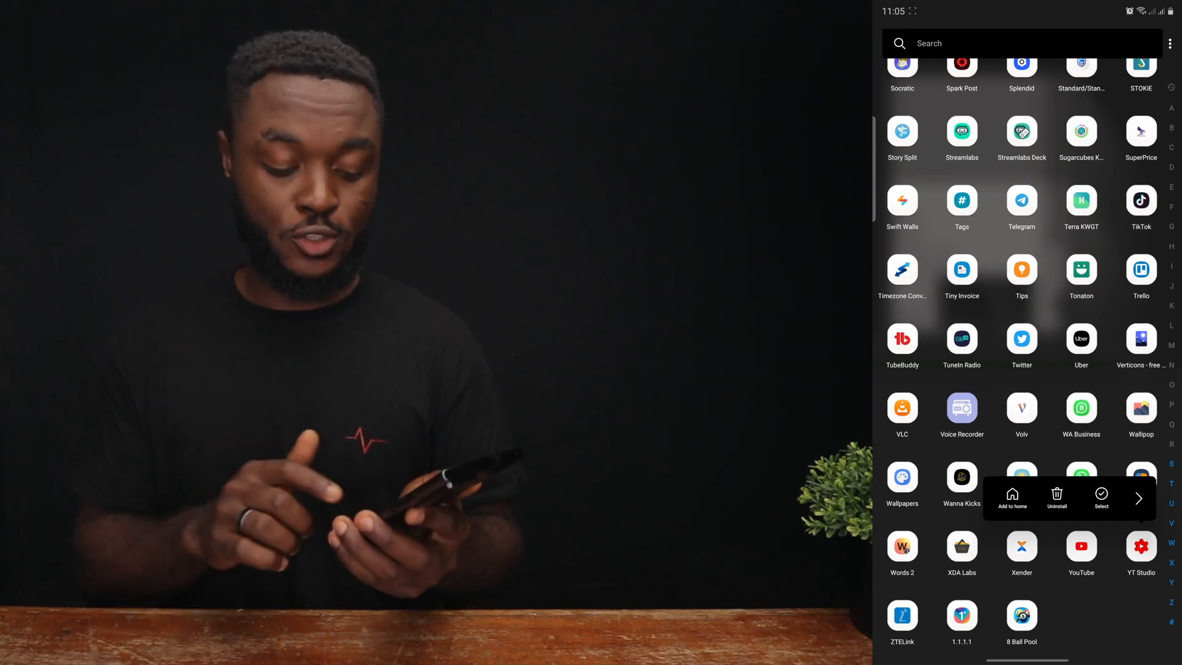
# - Multi-select WA Business, YT Studio and the other work apps while scrolling the drawer
pyautogui.click(1101, 499)
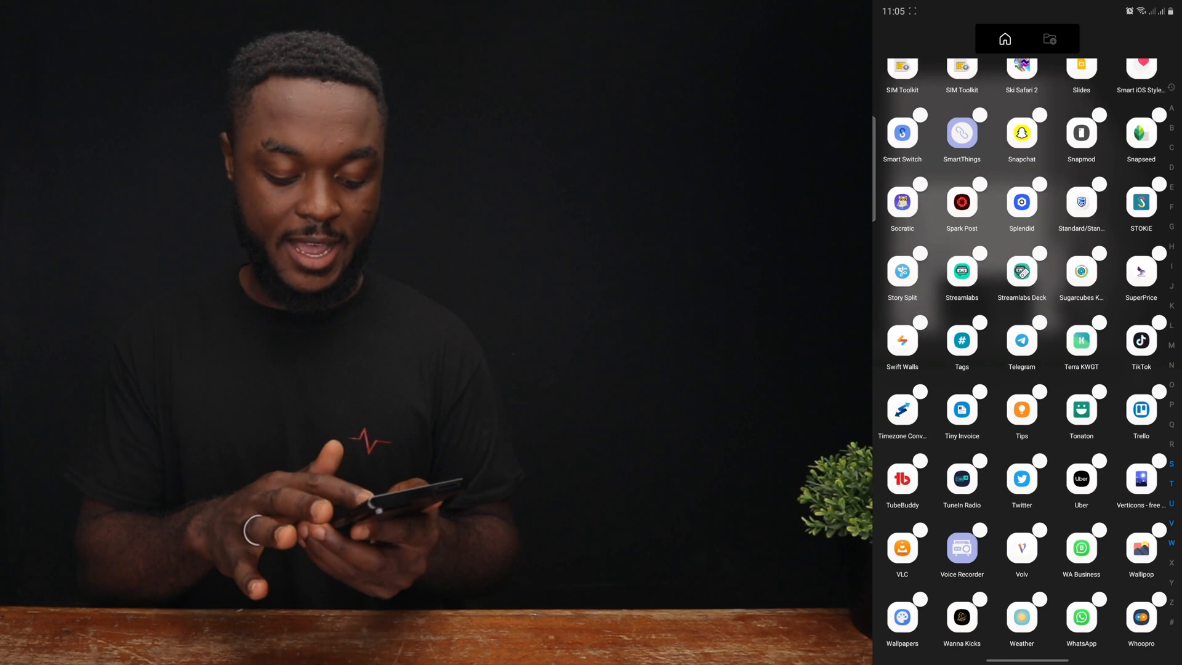
pyautogui.scroll(-3)
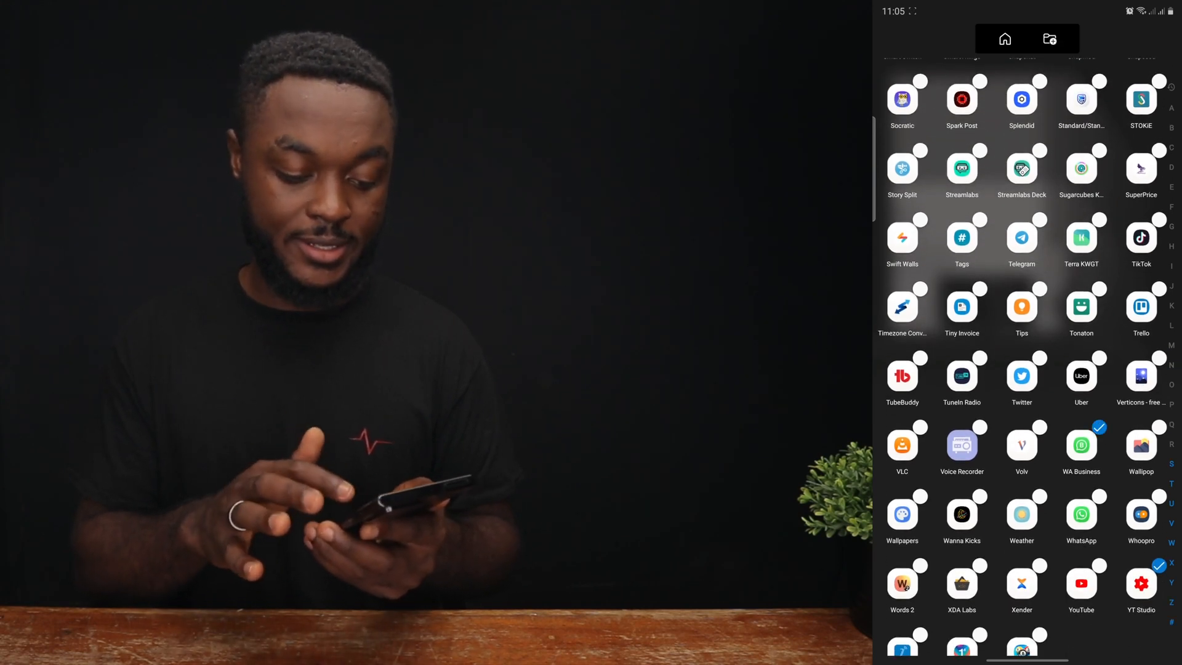
pyautogui.scroll(3)
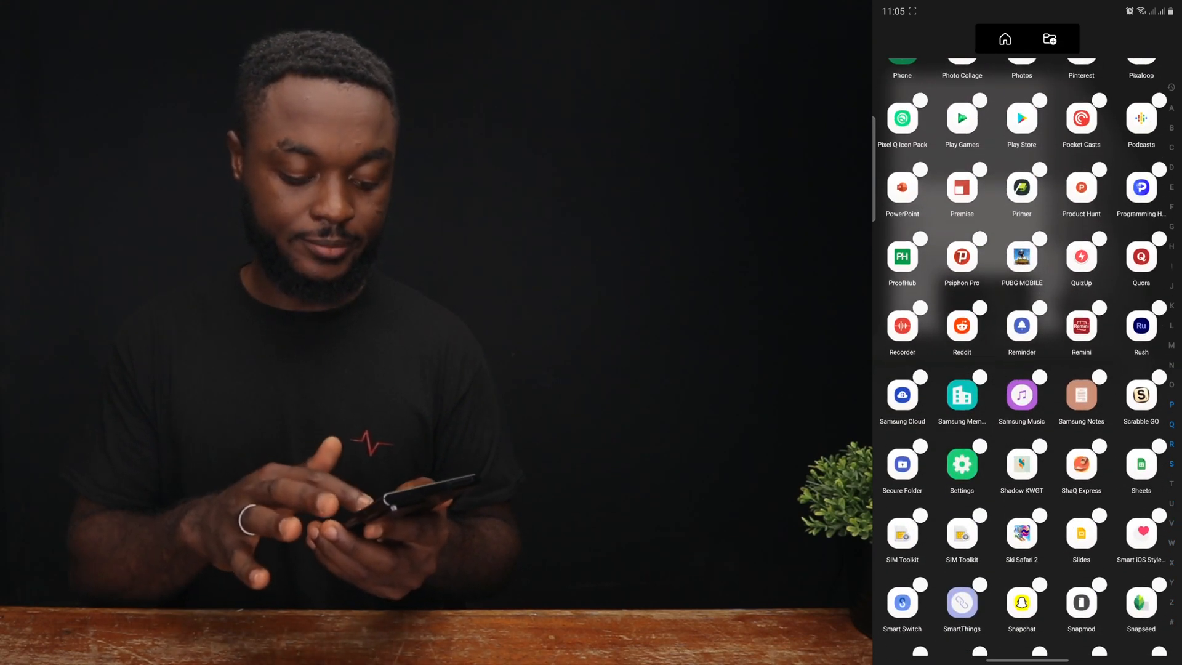
pyautogui.scroll(-3)
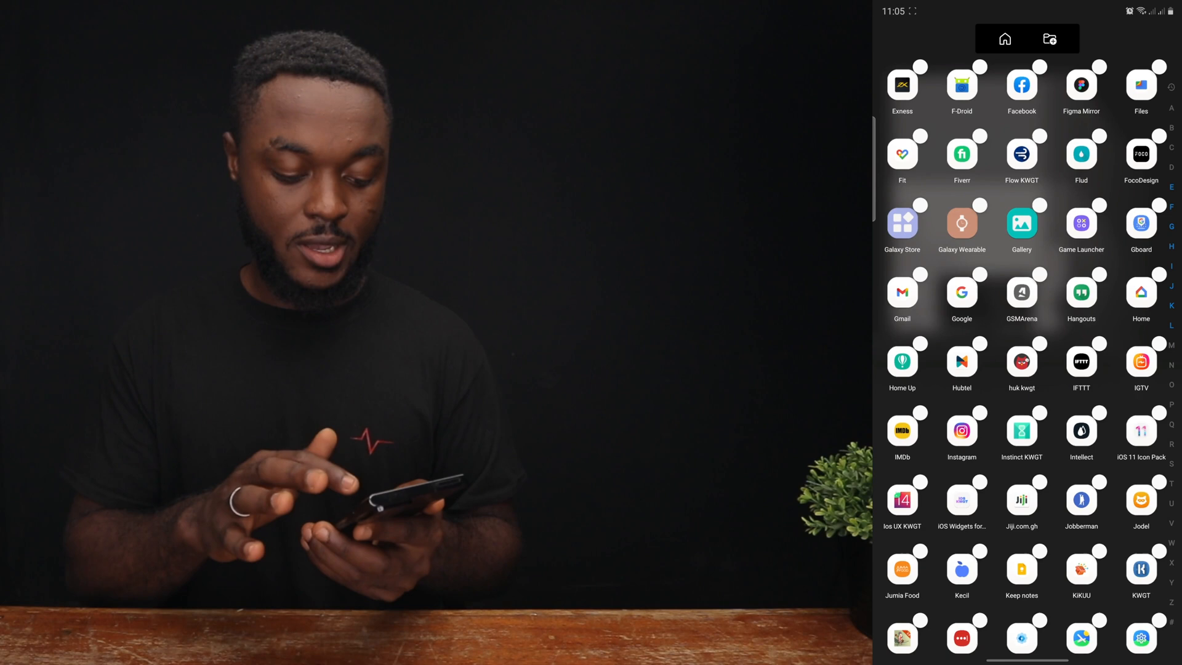
pyautogui.scroll(-3)
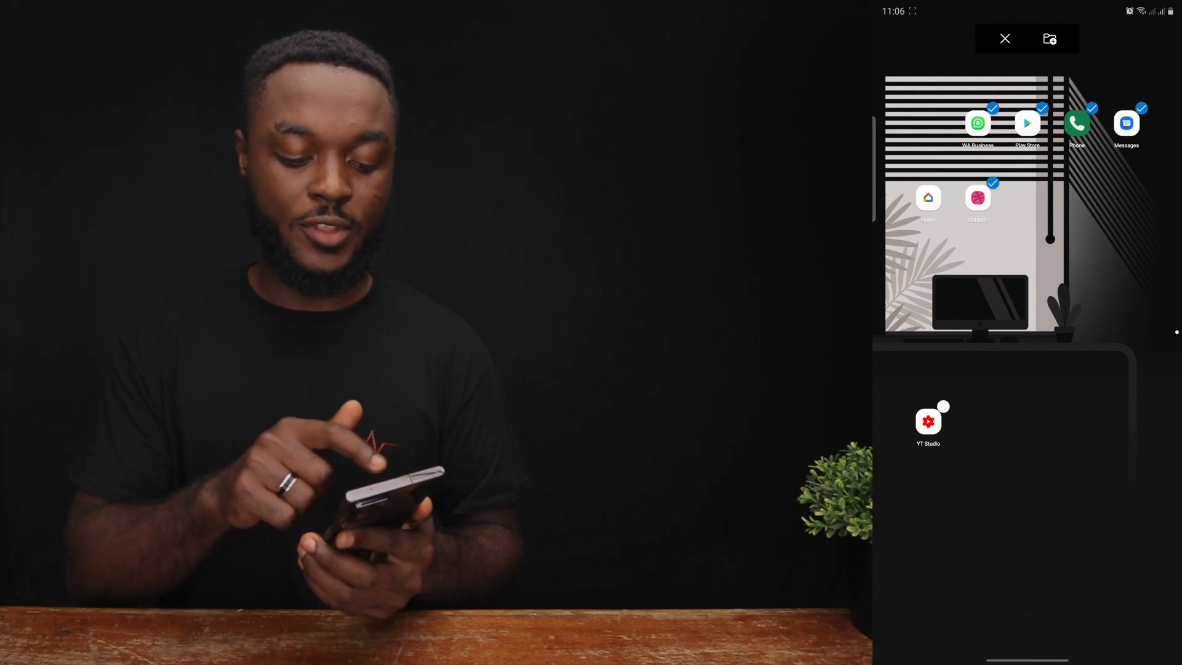
# - Add the selected apps to the home screen as two rows of four at the bottom
pyautogui.click(1004, 38)
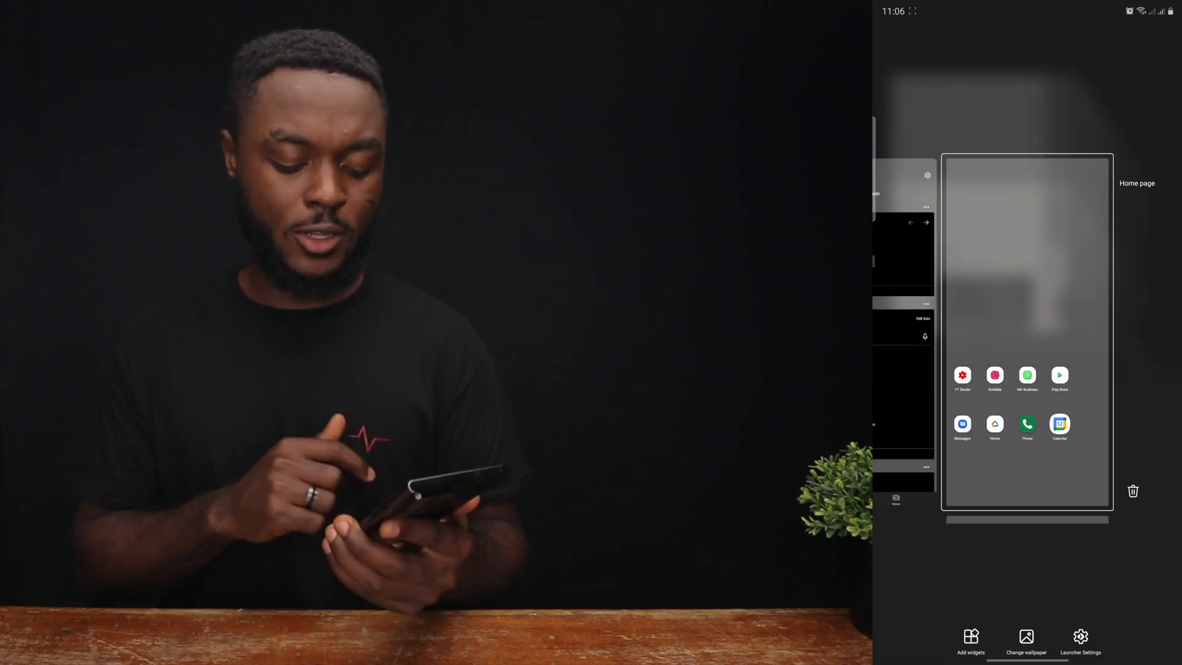
# - Set the icon pack to ENIX via Launcher Settings > Home screen > Icon appearance
pyautogui.click(1080, 640)
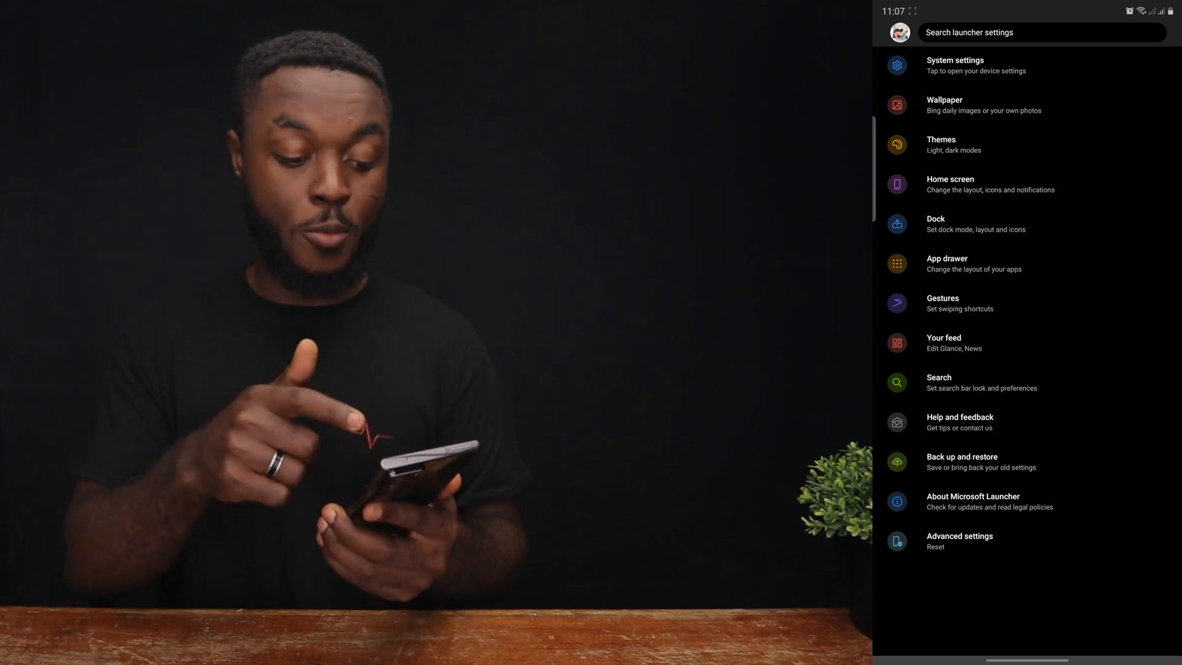
pyautogui.click(949, 185)
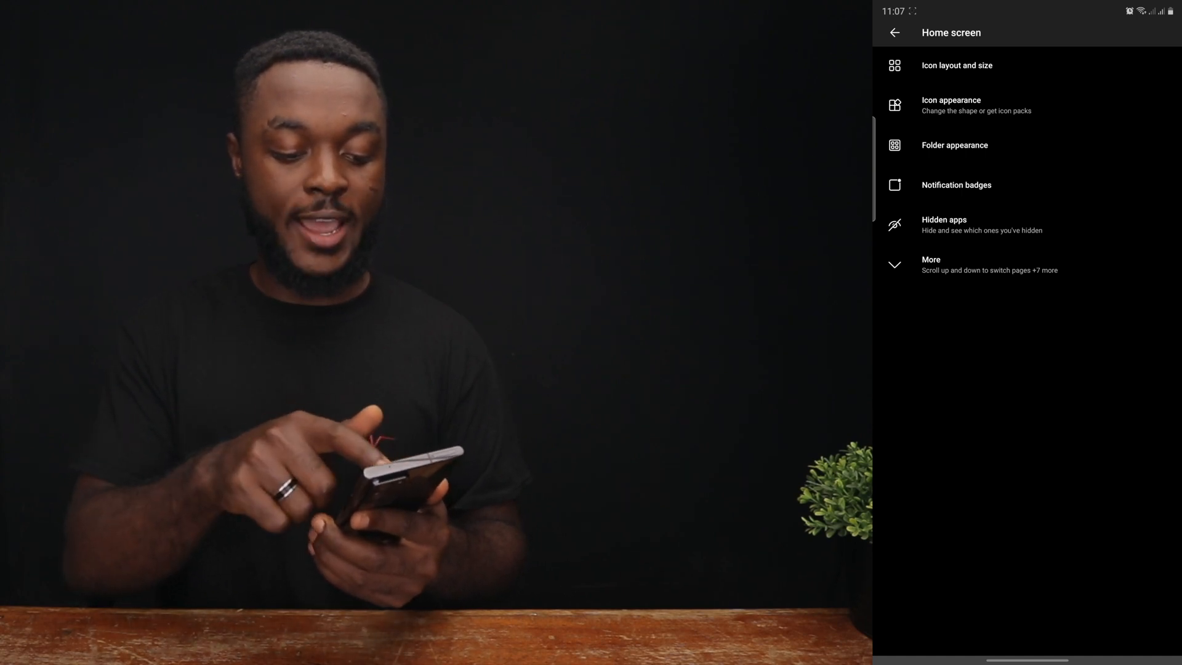
pyautogui.click(951, 106)
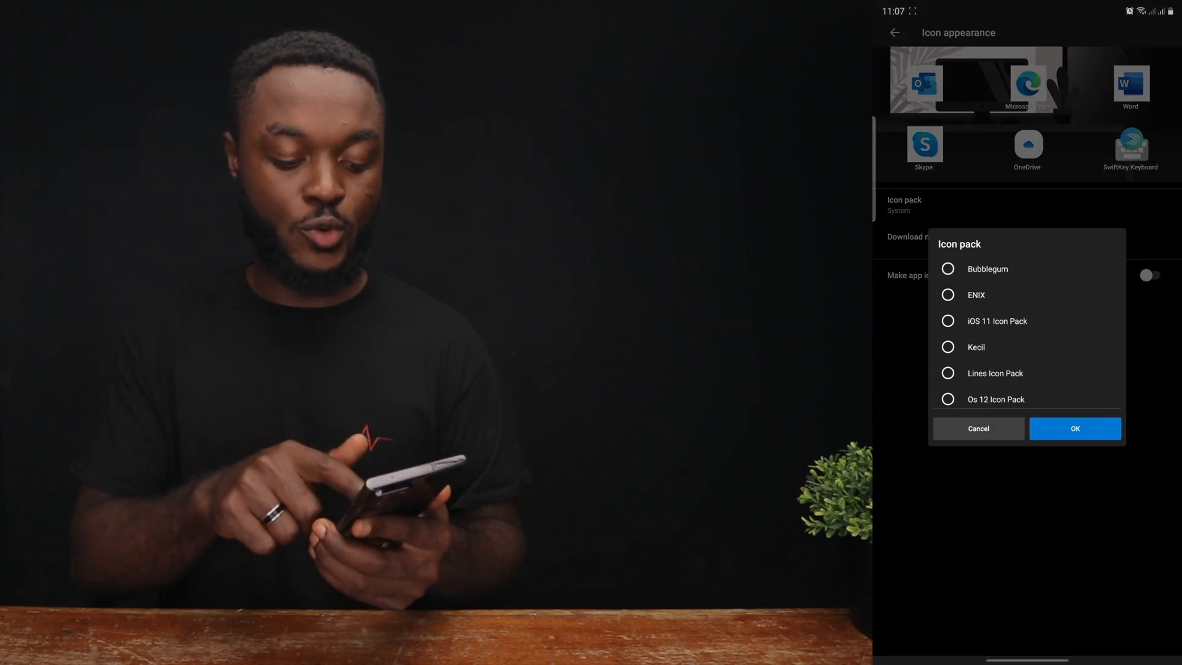
pyautogui.click(948, 294)
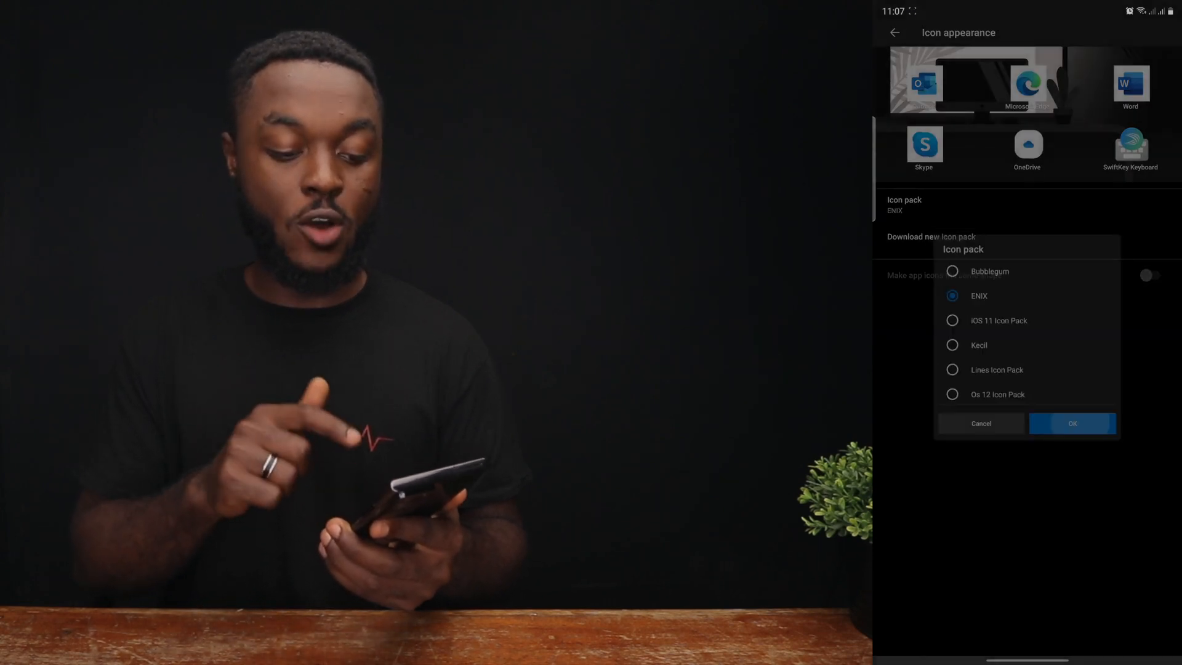
pyautogui.click(1071, 423)
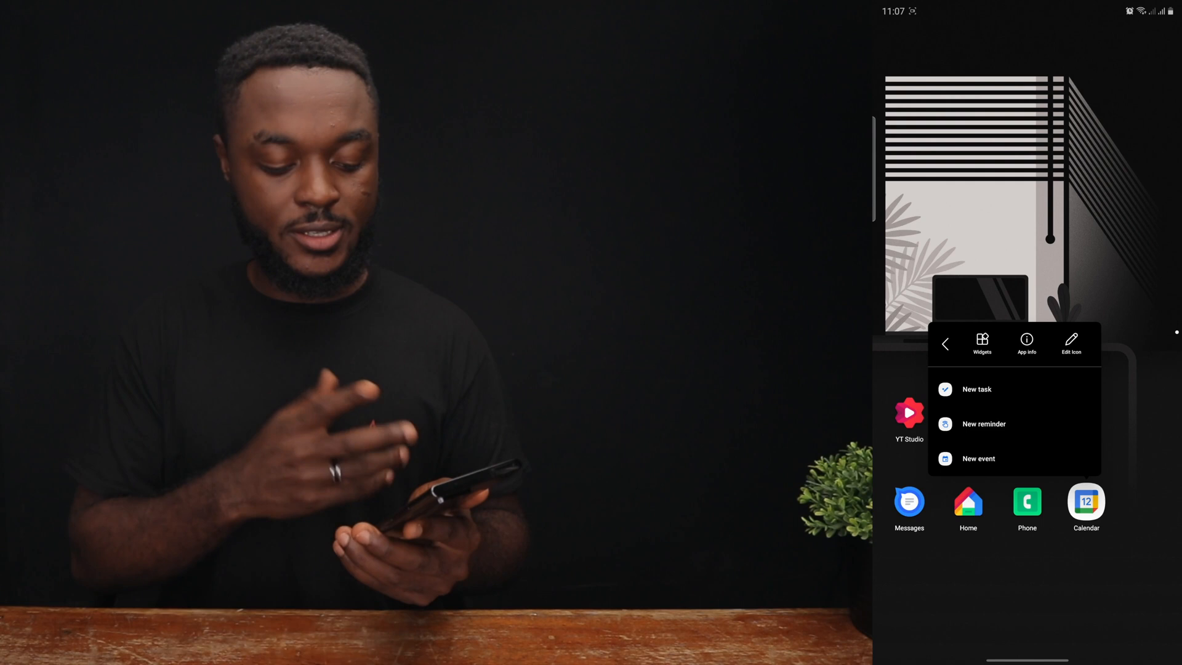
# - Change Calendar's icon to its ENIX version through Edit icon and return home
pyautogui.click(1071, 344)
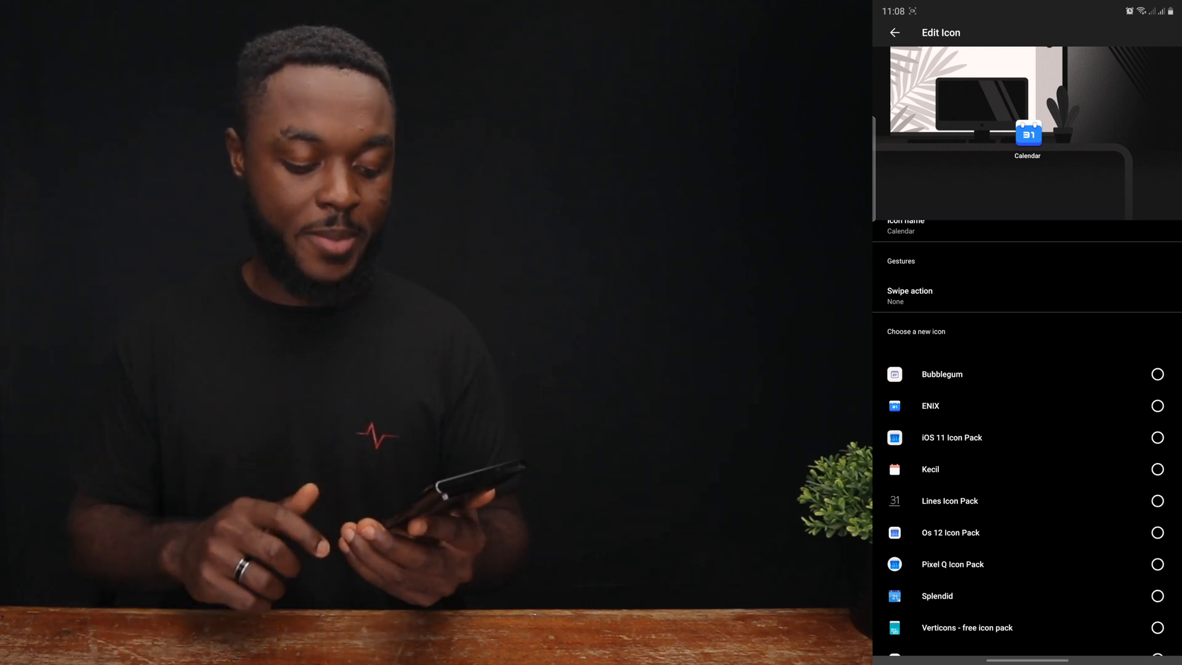
pyautogui.click(1157, 323)
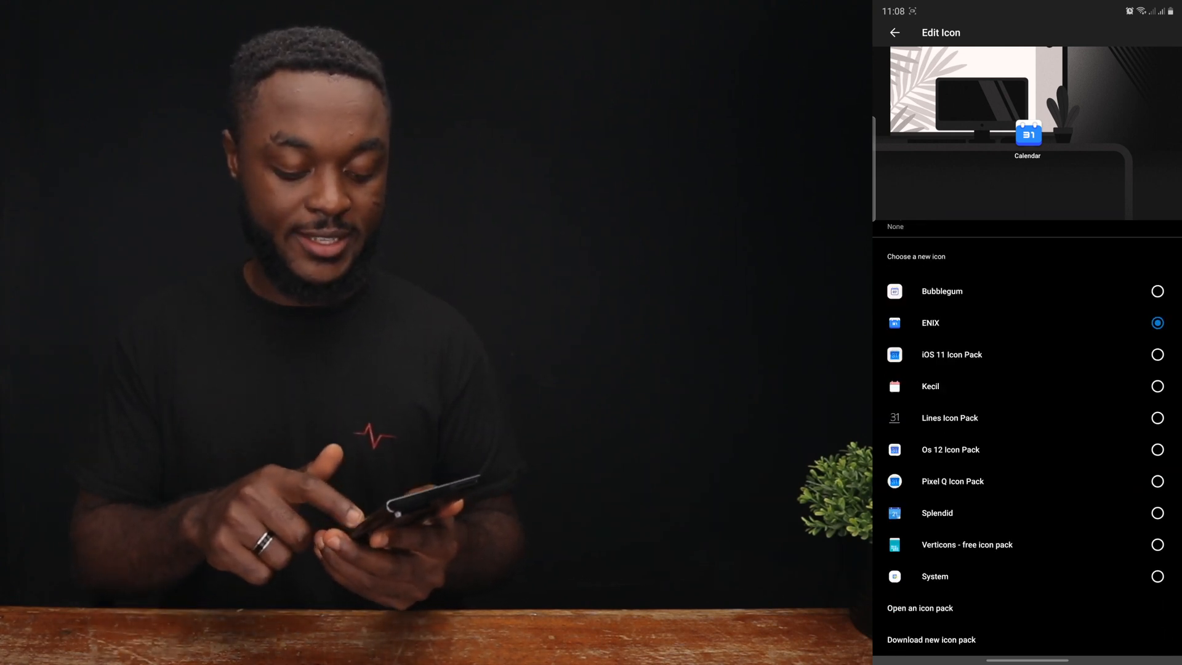
pyautogui.click(893, 32)
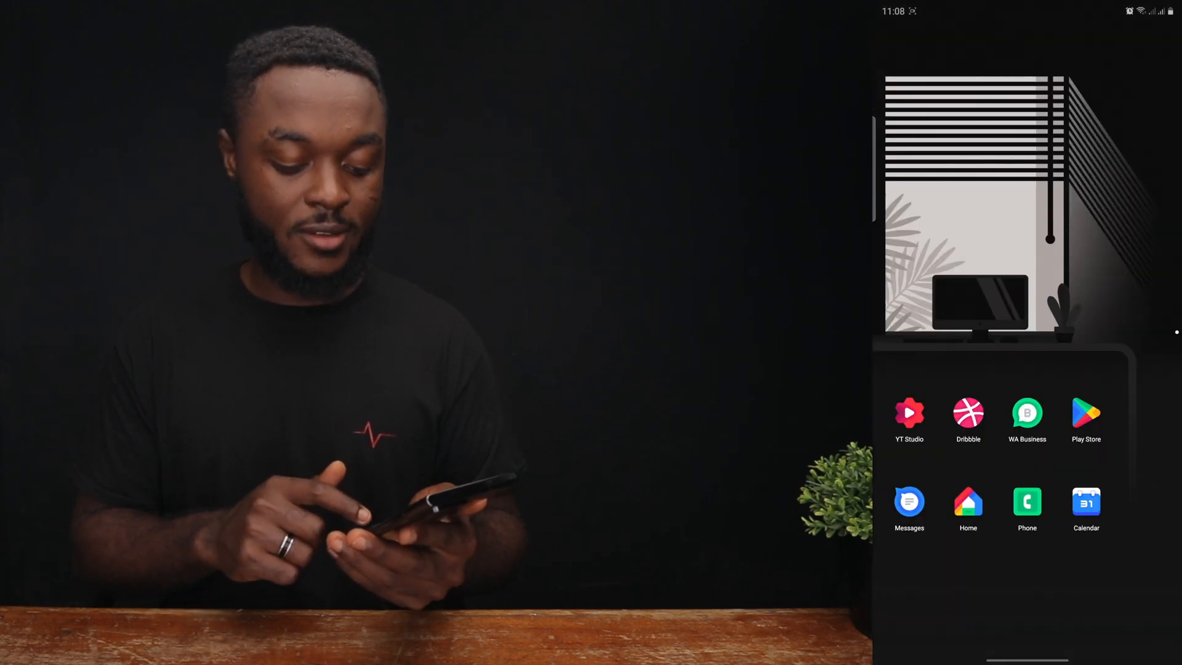